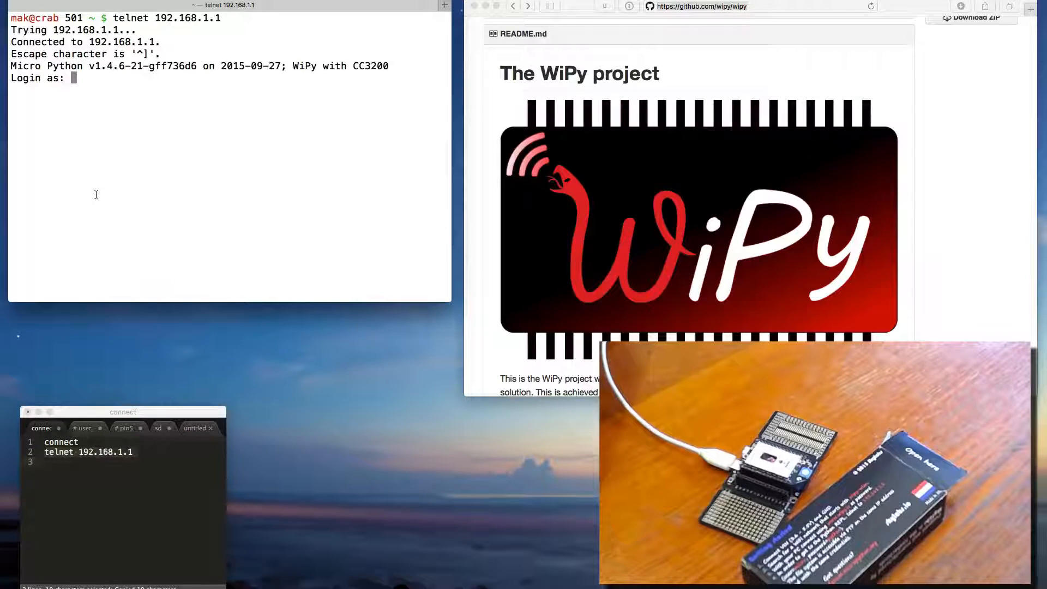
Log in to the WiPy telnet session as micro and clear the screen
{"action": "type", "text": "micro"}
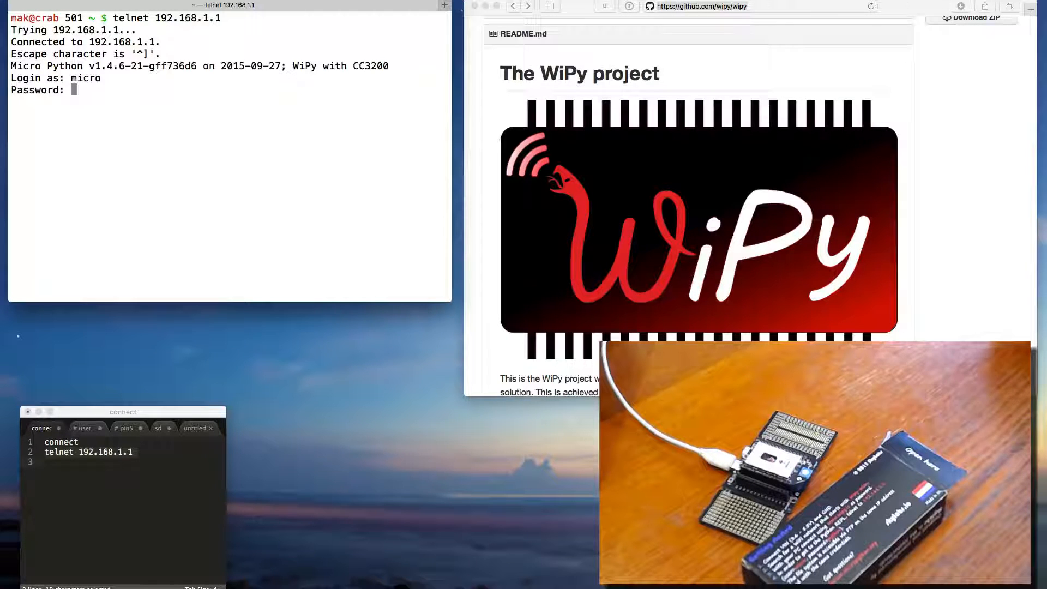
{"action": "key", "text": "Enter"}
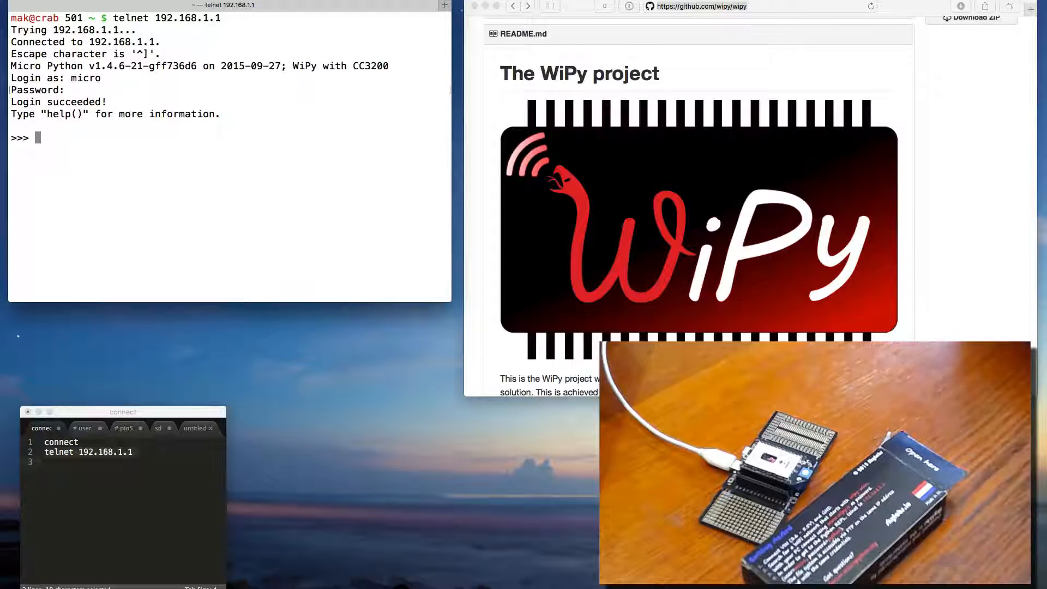
{"action": "type", "text": "1+2"}
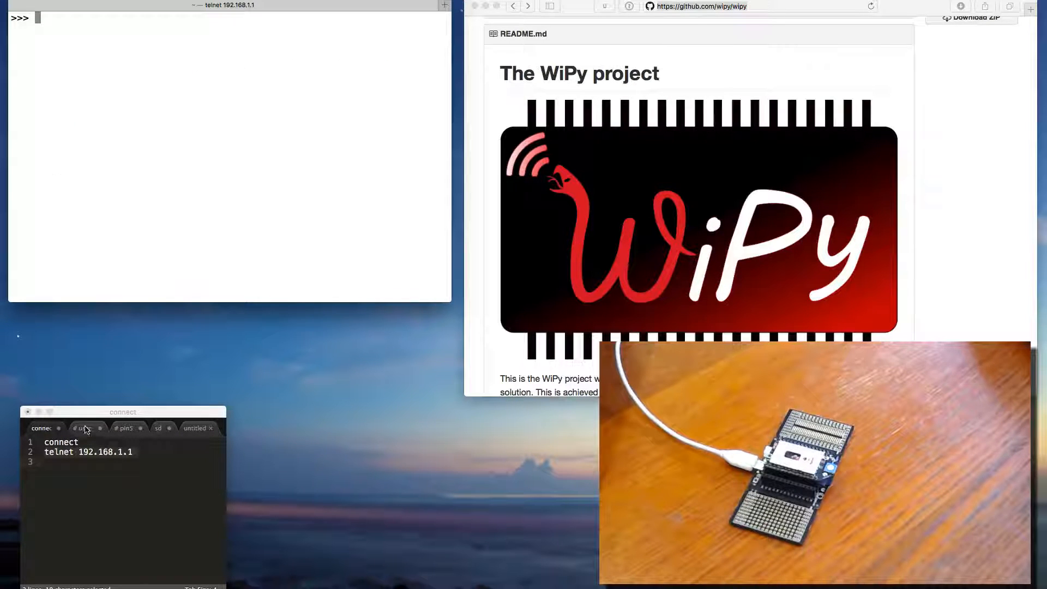
Show the user_led snippet and enter 'from machine import Pin' in the REPL
{"action": "left_click", "coordinate": [83, 428]}
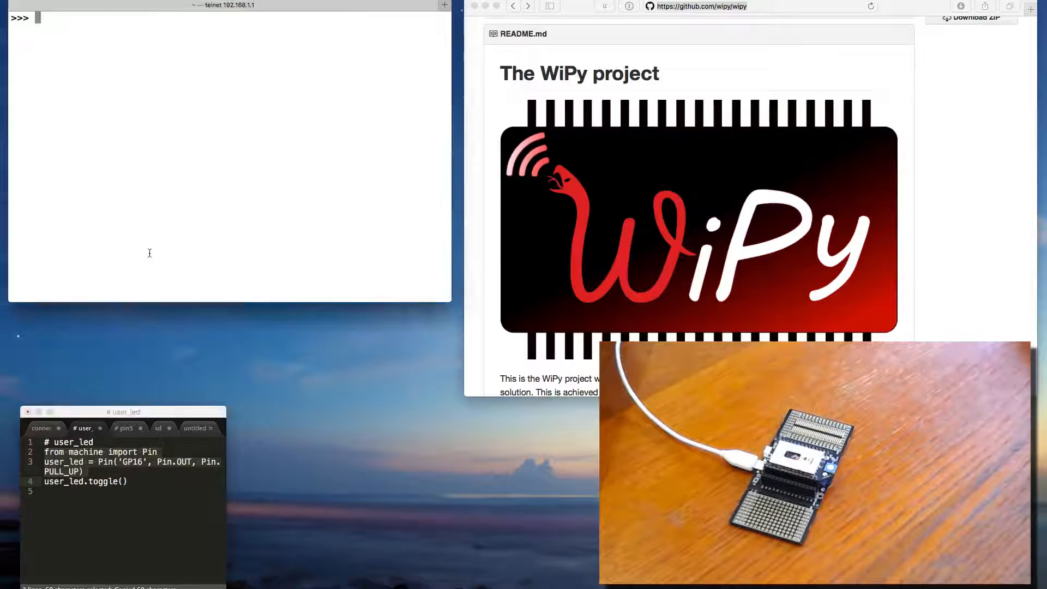
{"action": "type", "text": "from machine import Pin"}
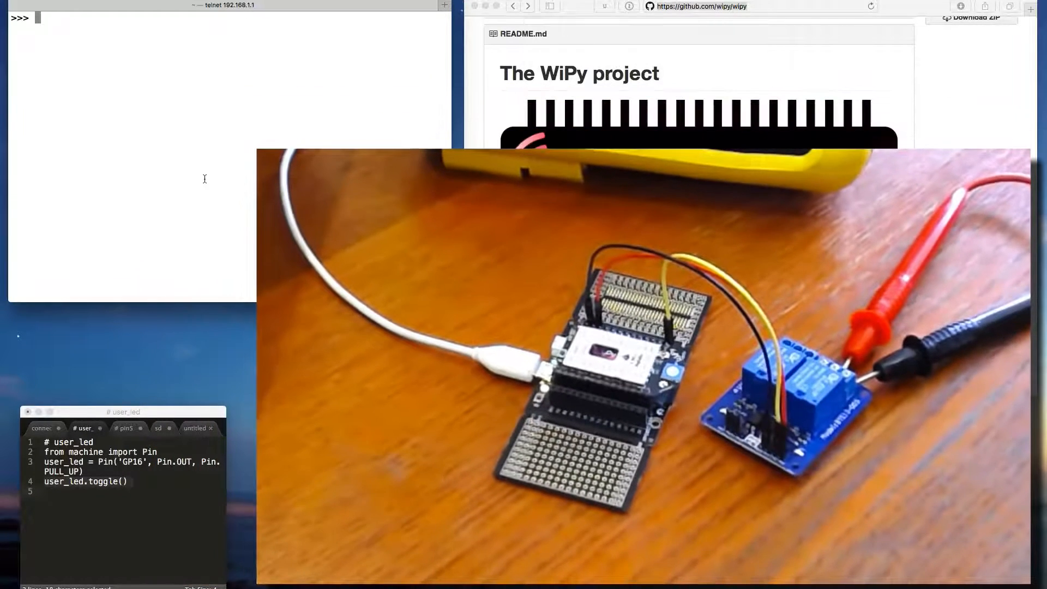
Switch the notes from the pin5 relay snippet to the SD card snippet
{"action": "left_click", "coordinate": [125, 428]}
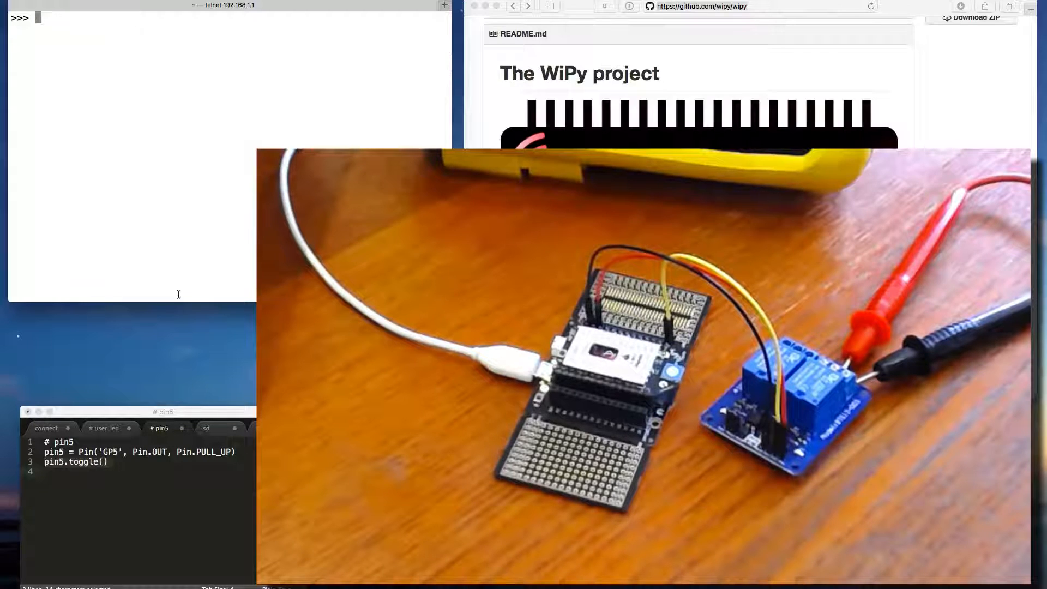
{"action": "left_click", "coordinate": [205, 428]}
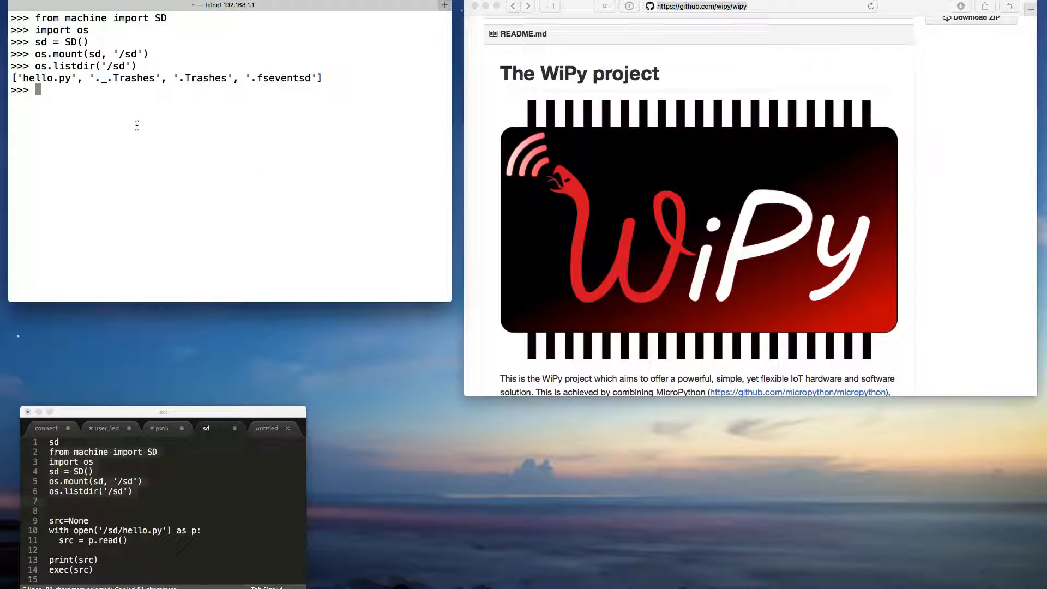
Copy the hello.py reading block, then run print(src) and exec(src) in the REPL
{"action": "double_click", "coordinate": [45, 77]}
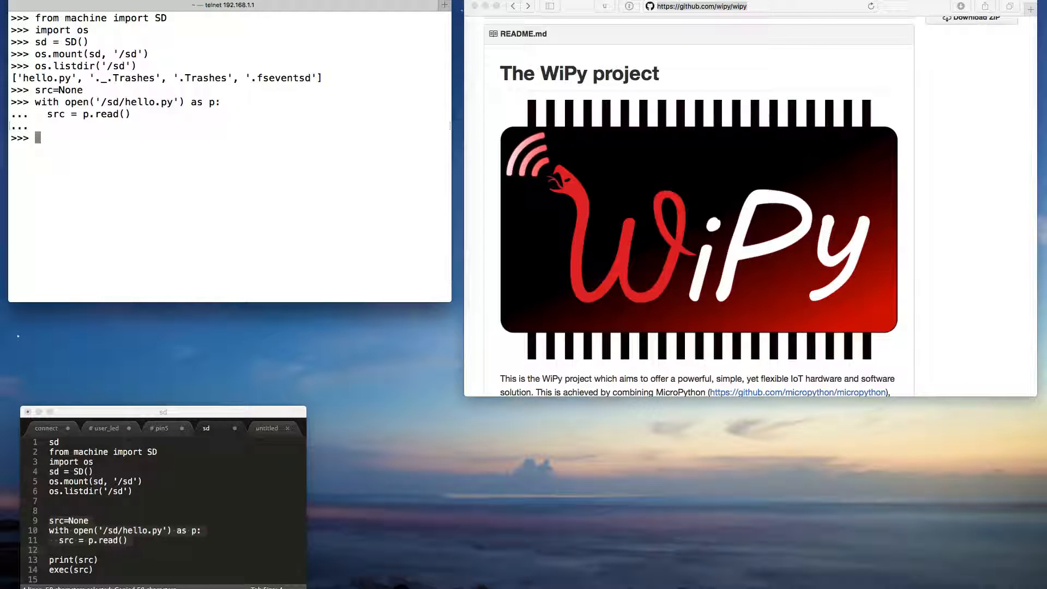
{"action": "type", "text": "print(src)"}
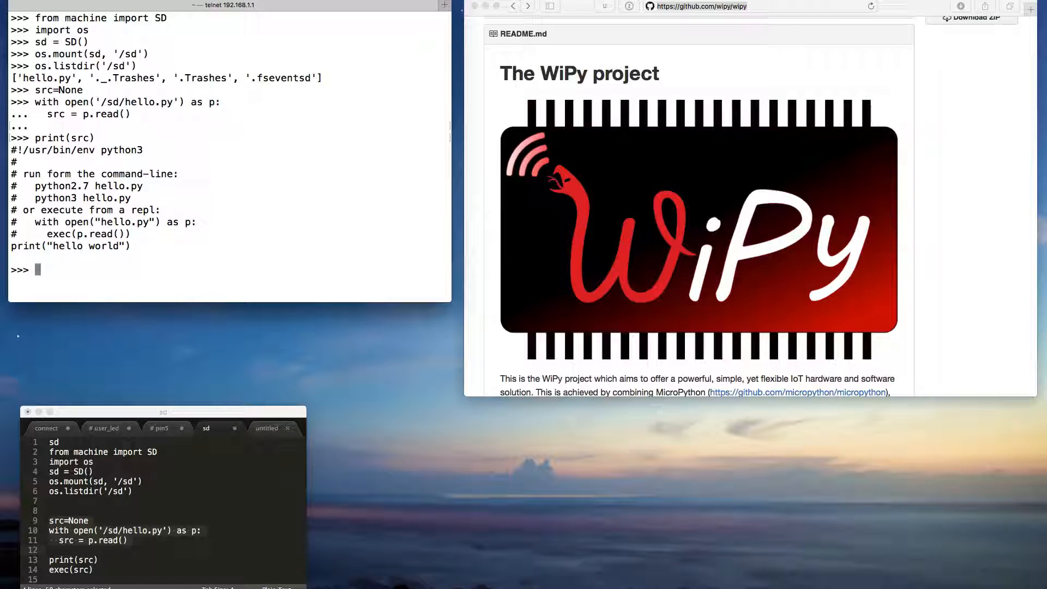
{"action": "type", "text": "exe"}
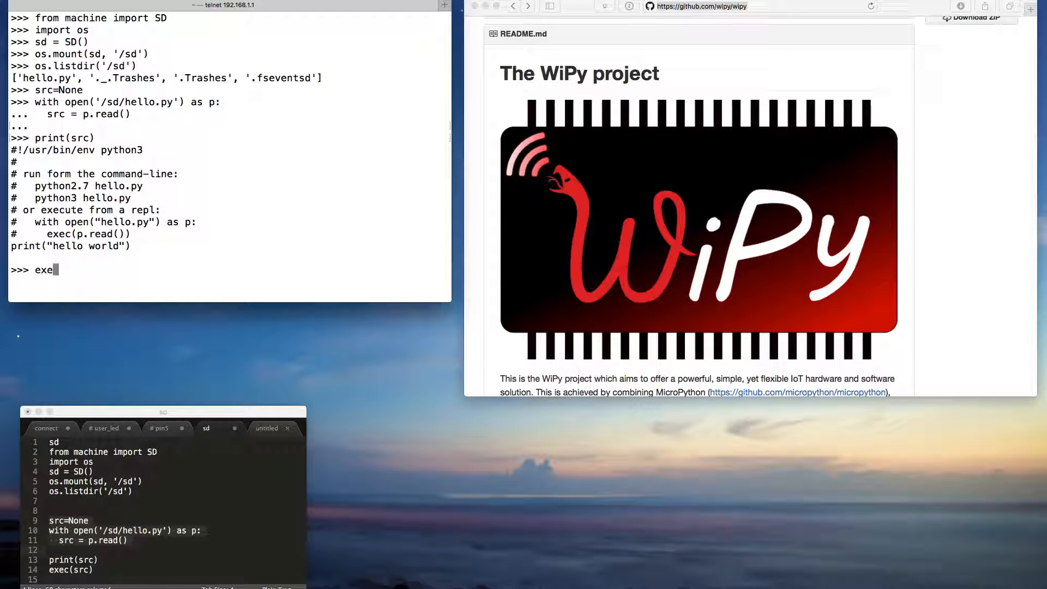
{"action": "type", "text": "c(src)"}
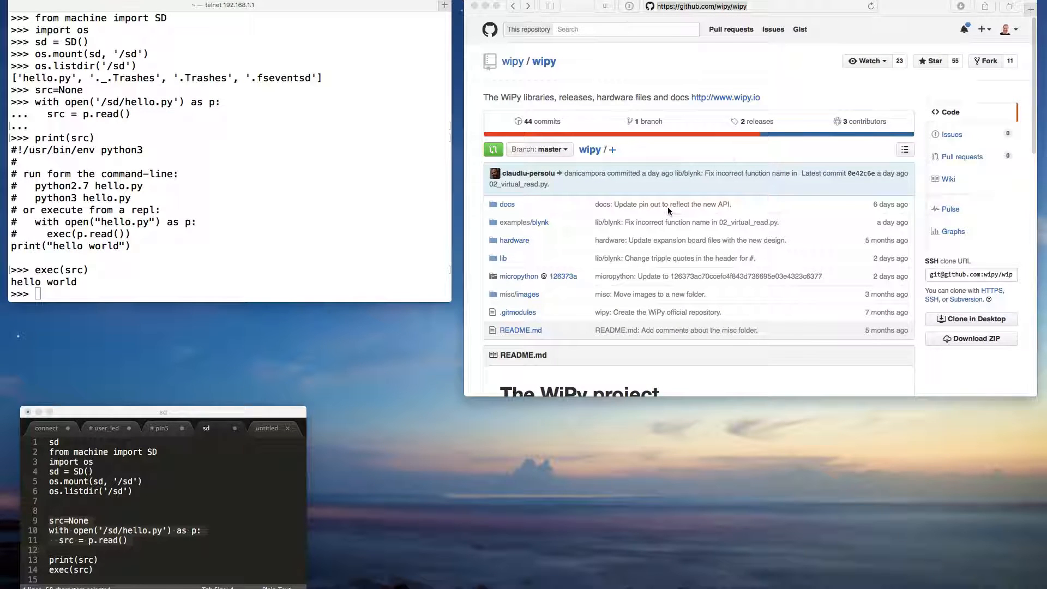
{"action": "mouse_move", "coordinate": [524, 240]}
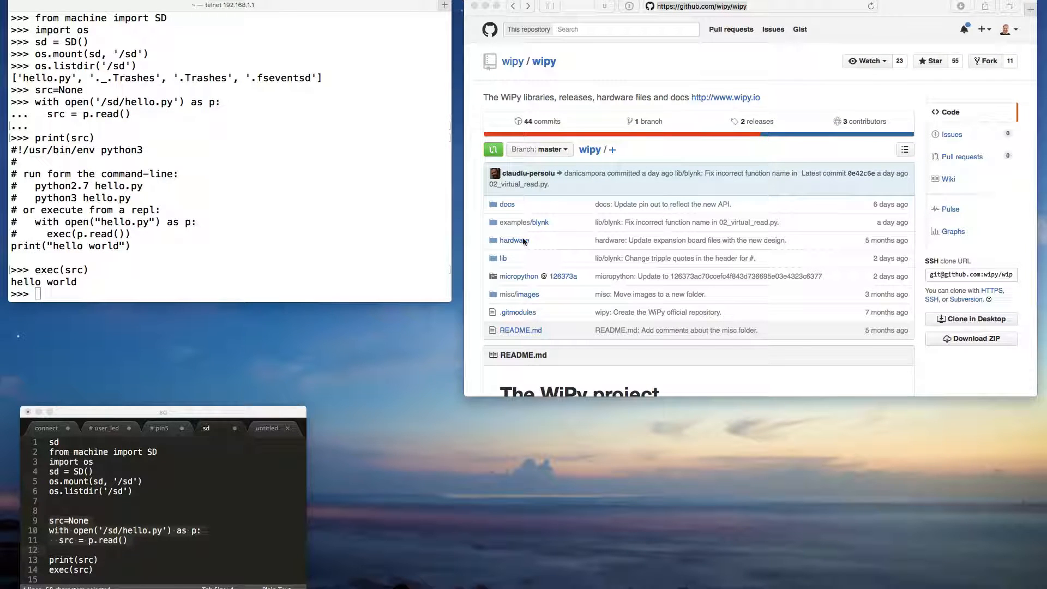
Open hardware/ExpansionBoard-v1.2 Schematics.pdf and scroll down to the GPIO16 LED section
{"action": "left_click", "coordinate": [514, 240]}
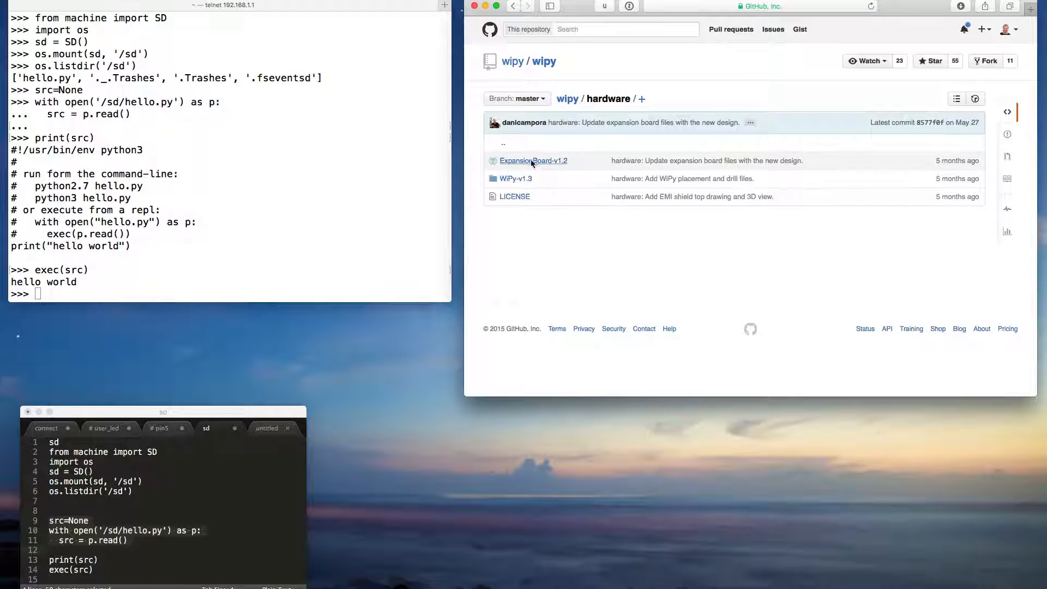
{"action": "left_click", "coordinate": [532, 160]}
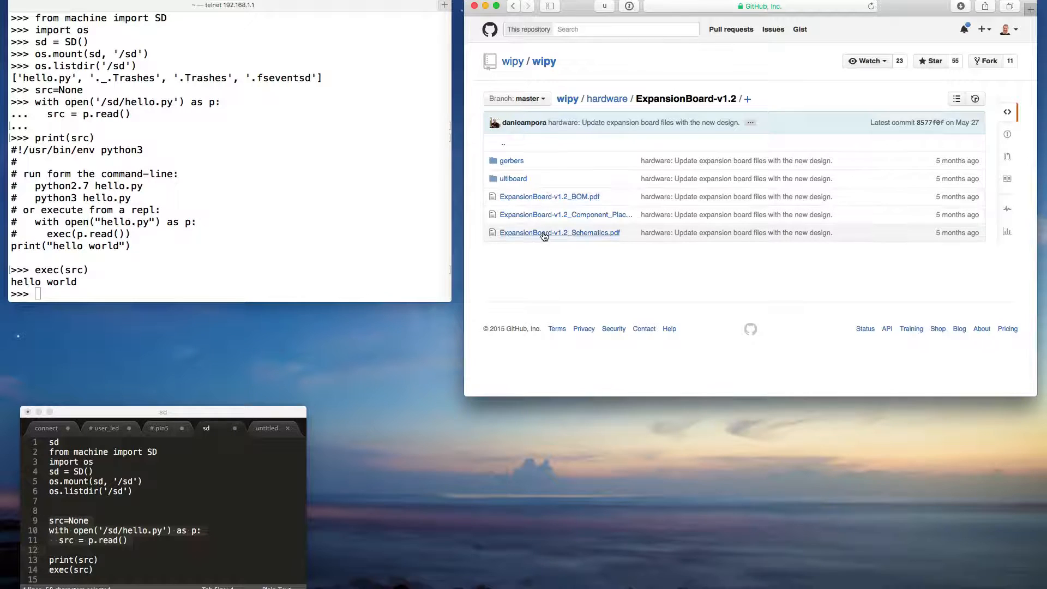
{"action": "left_click", "coordinate": [559, 233]}
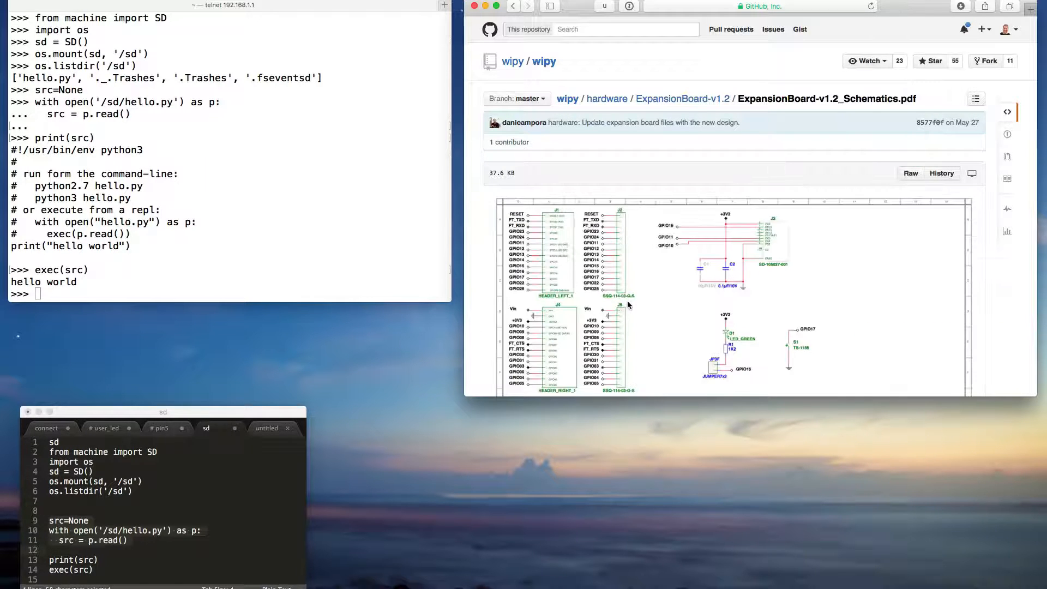
{"action": "scroll", "scroll_direction": "down", "scroll_amount": 3}
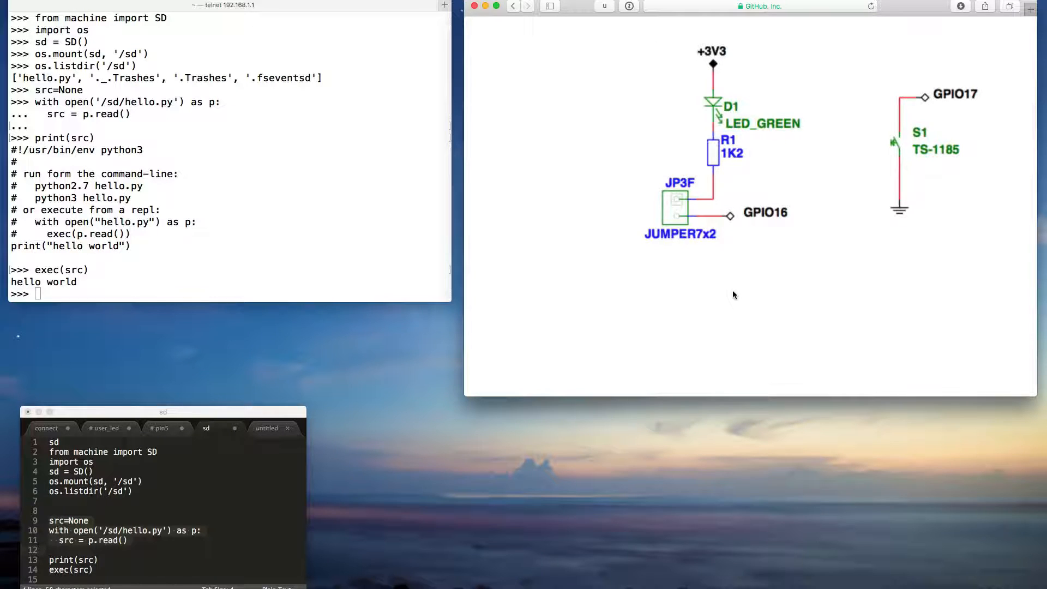
{"action": "mouse_move", "coordinate": [779, 226]}
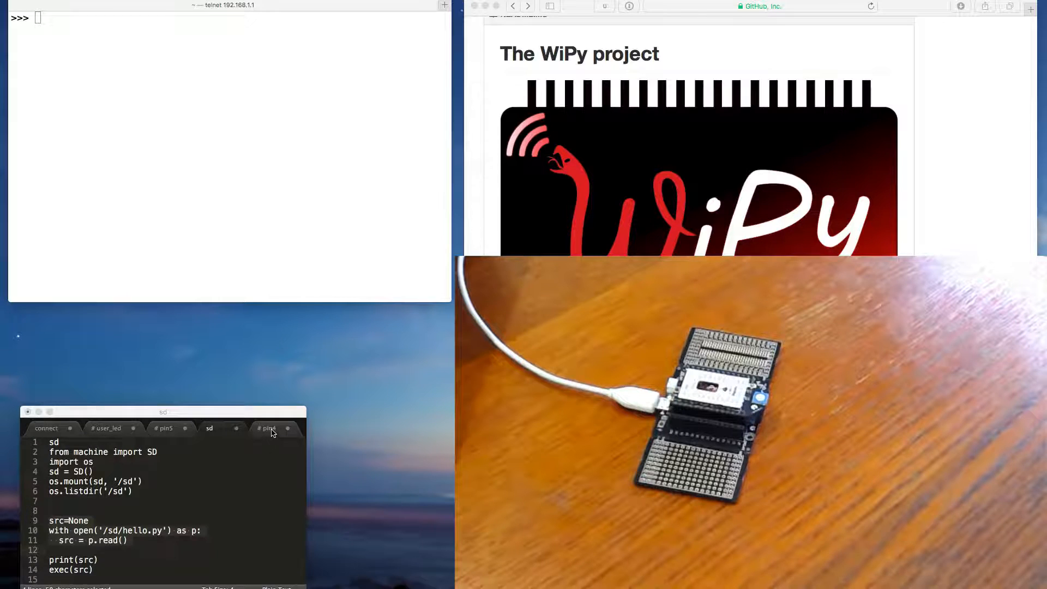
Show the pin4 snippet reading GP4 as a pulled-down input every second
{"action": "left_click", "coordinate": [267, 428]}
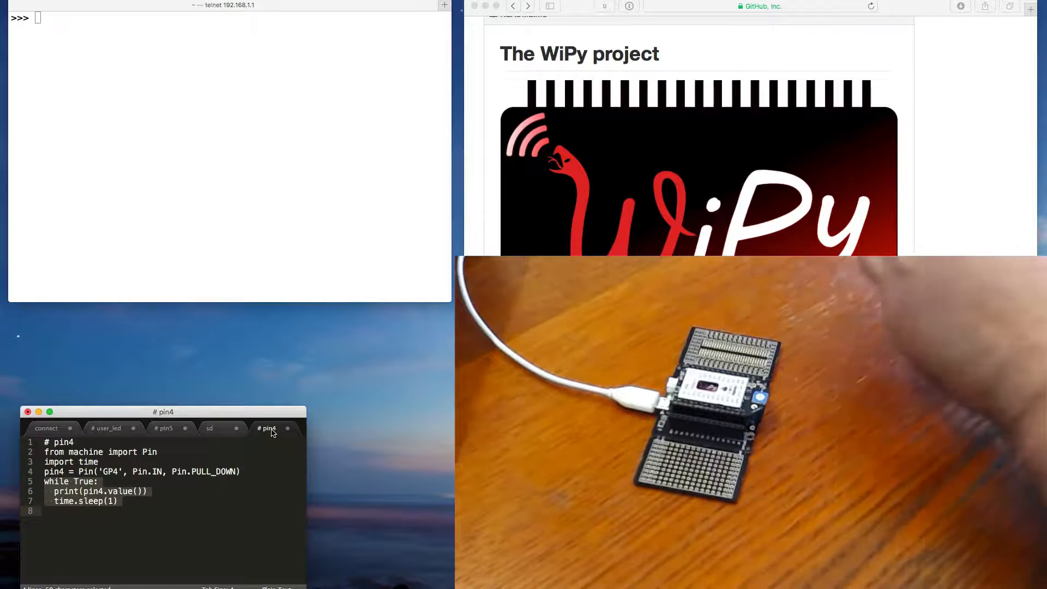